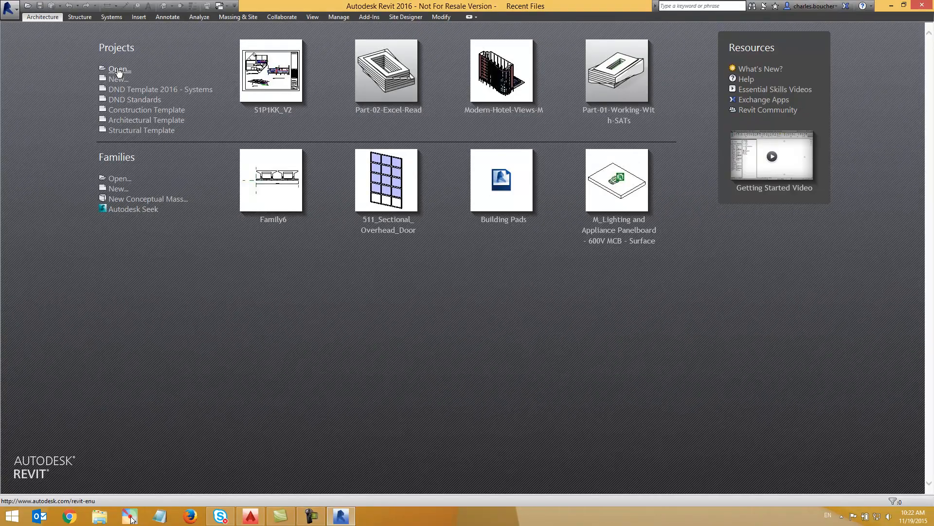
Step: Browse ProgramData > Autodesk > ApplicationPlugins > PWGSC bundle > Sample and select Revit Project.rvt
{"action": "left_click", "coordinate": [119, 69]}
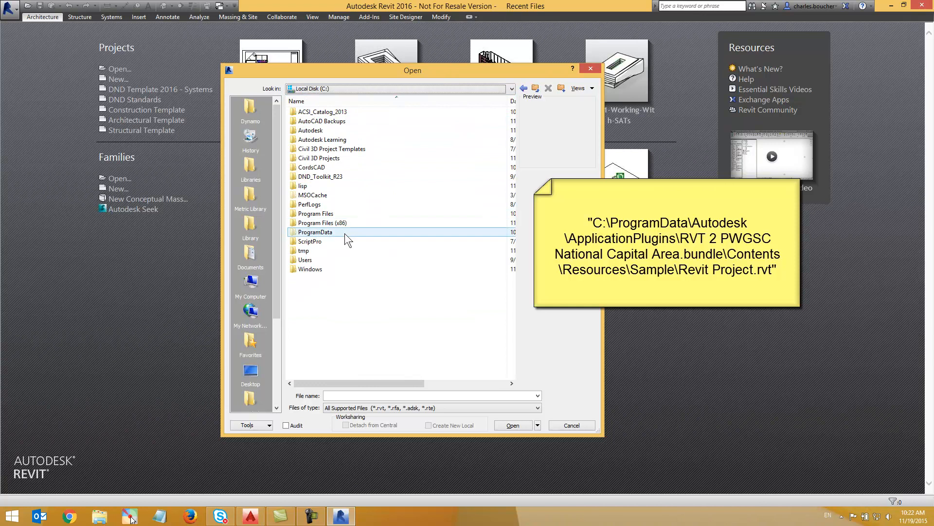
{"action": "double_click", "coordinate": [316, 231]}
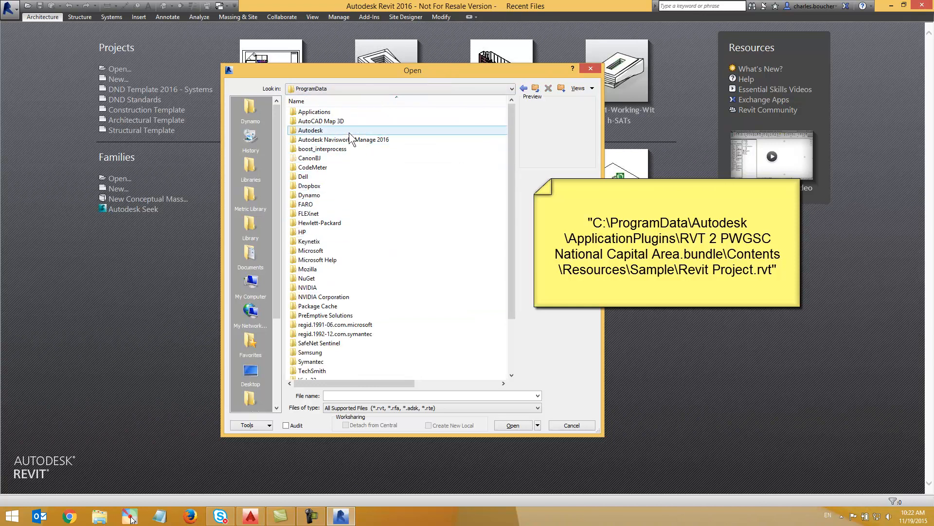
{"action": "double_click", "coordinate": [310, 130]}
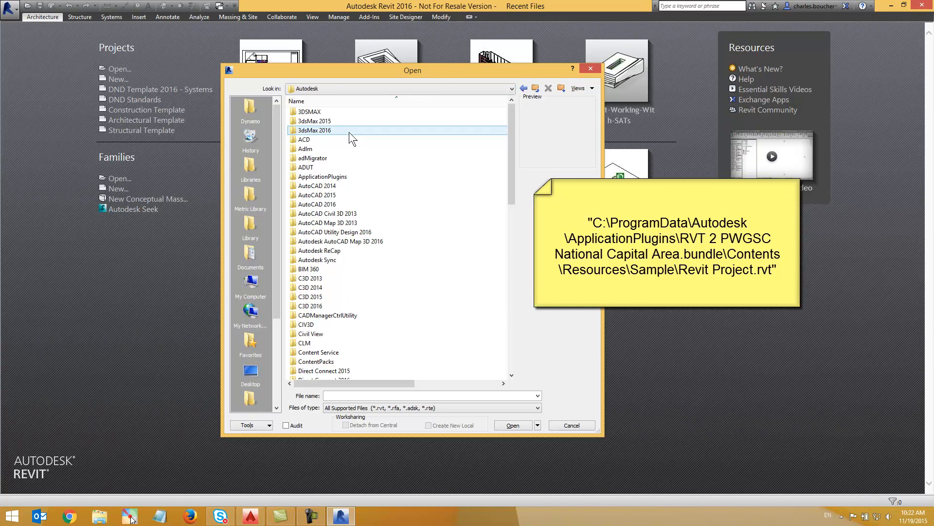
{"action": "double_click", "coordinate": [323, 176]}
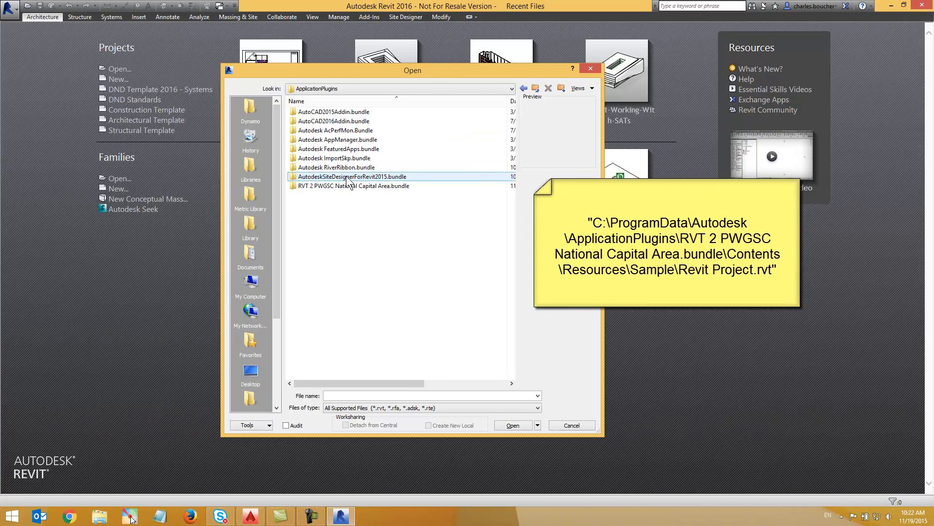
{"action": "left_click", "coordinate": [351, 186]}
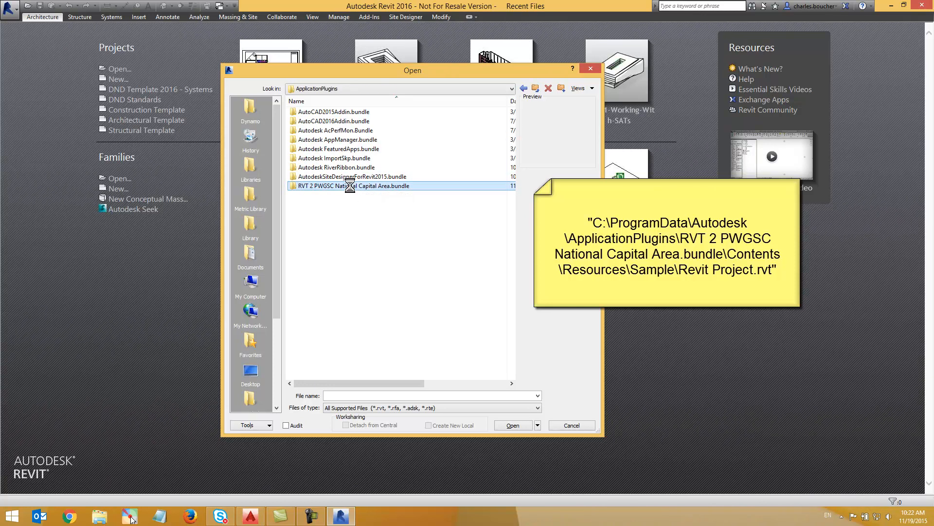
{"action": "double_click", "coordinate": [351, 186]}
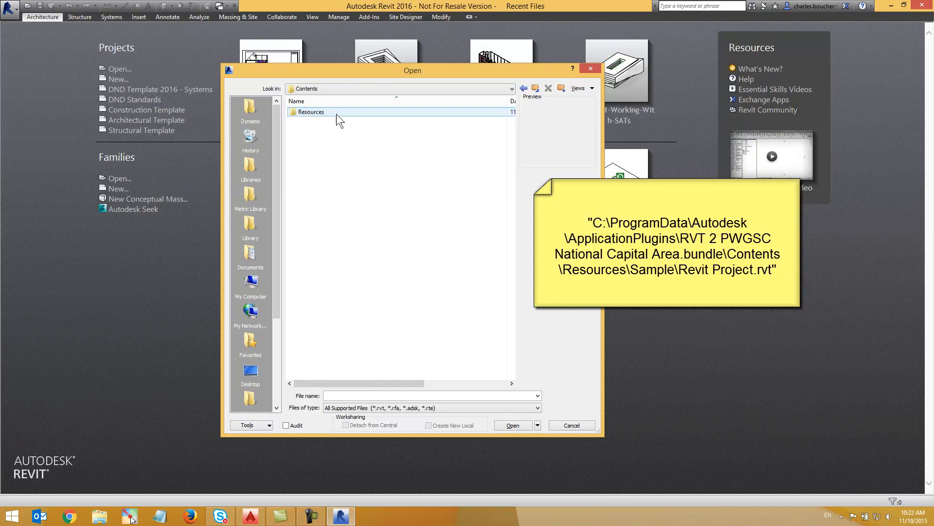
{"action": "double_click", "coordinate": [311, 112]}
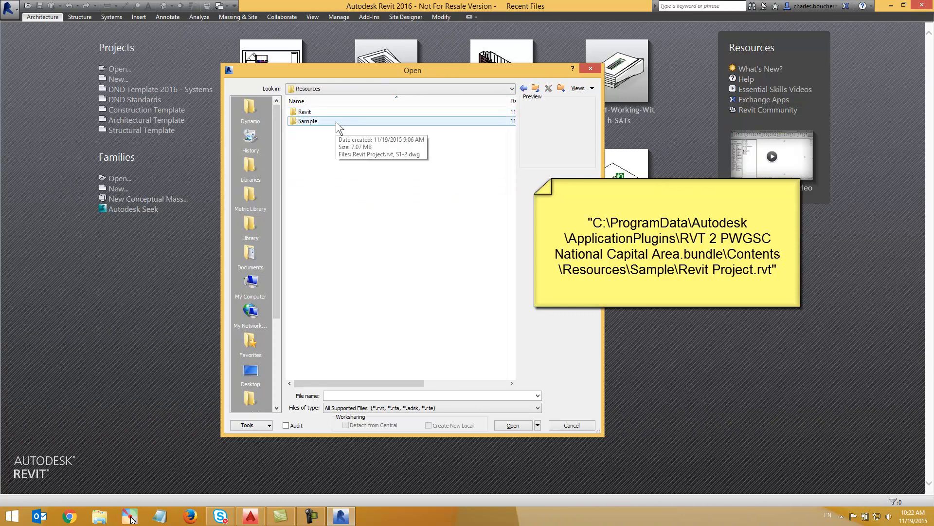
{"action": "double_click", "coordinate": [308, 122]}
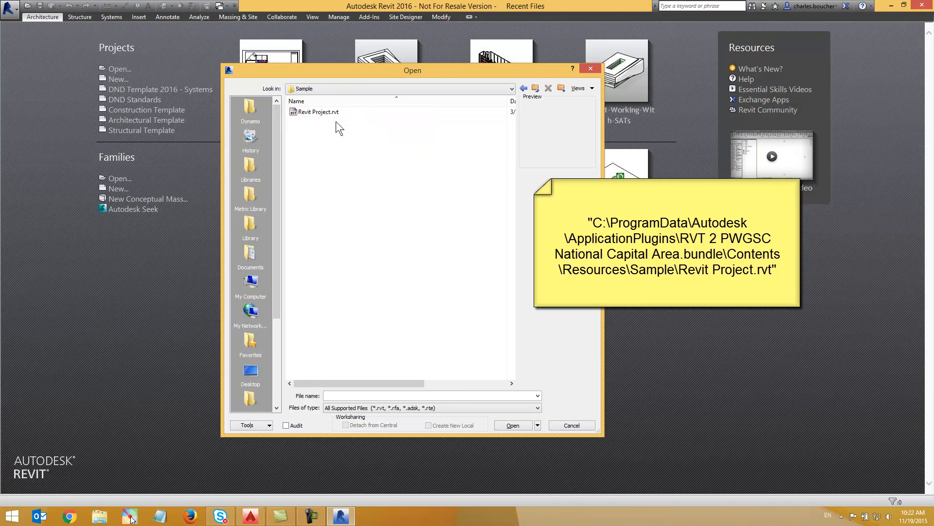
{"action": "left_click", "coordinate": [319, 111]}
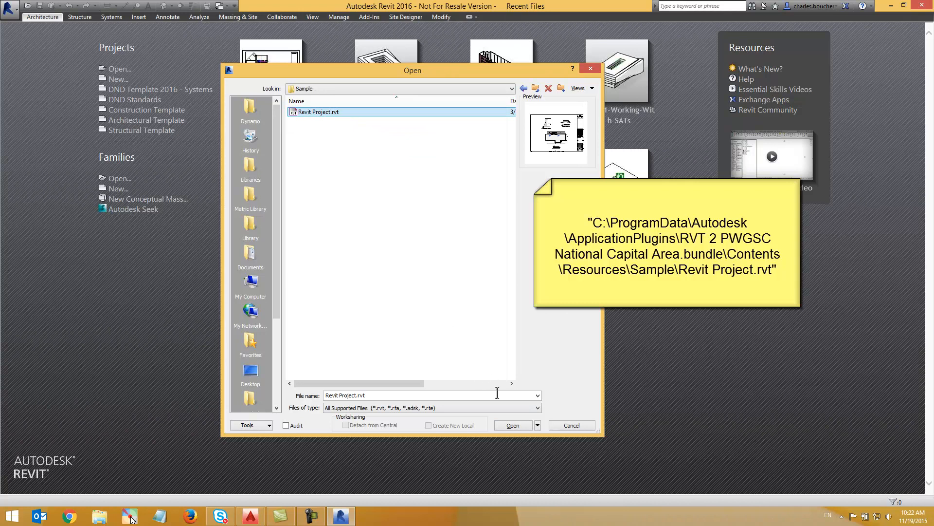
Step: Open Revit Project.rvt on sheet S1.2 - FOUNDATION and launch the CAD Formats DWG export
{"action": "left_click", "coordinate": [512, 425]}
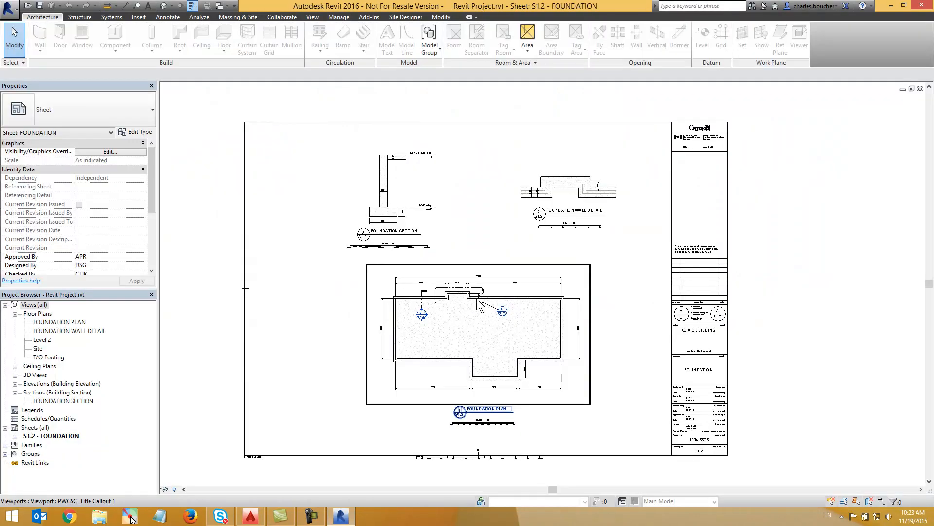
{"action": "left_click", "coordinate": [318, 218]}
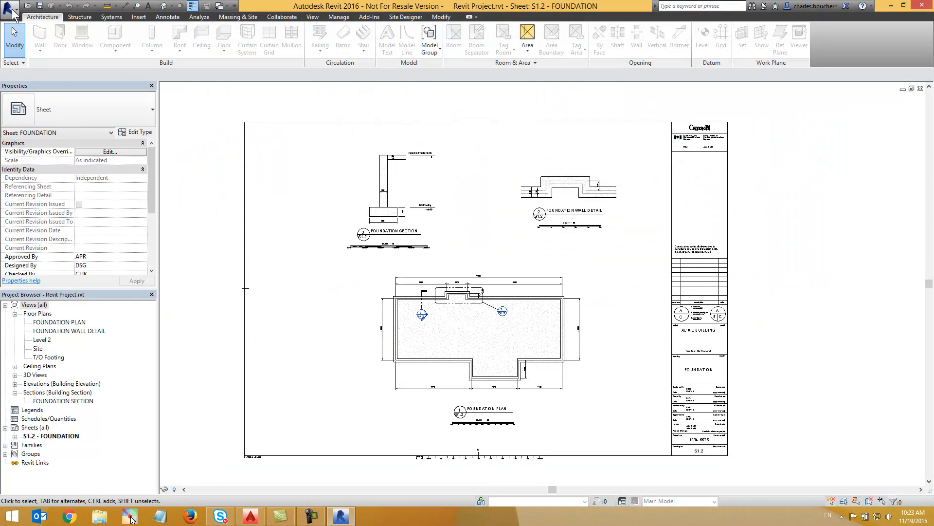
{"action": "left_click", "coordinate": [11, 10]}
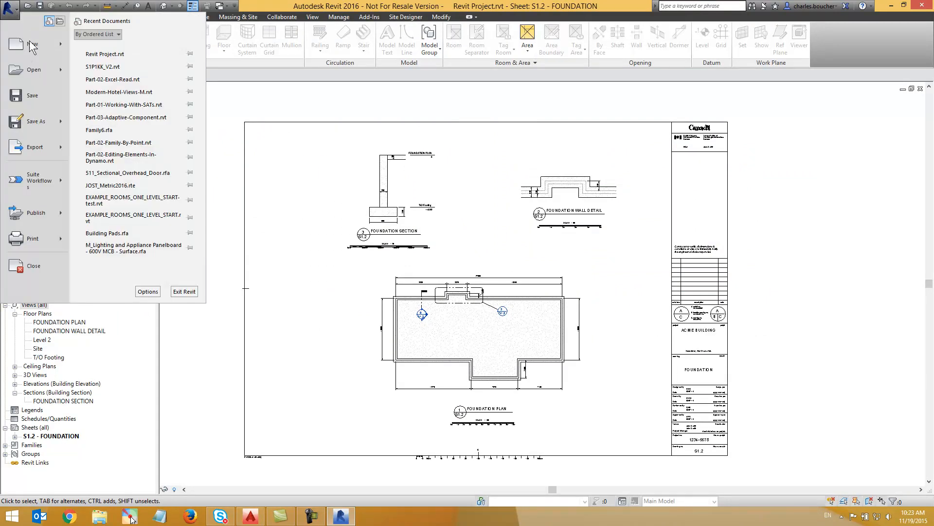
{"action": "left_click", "coordinate": [34, 146]}
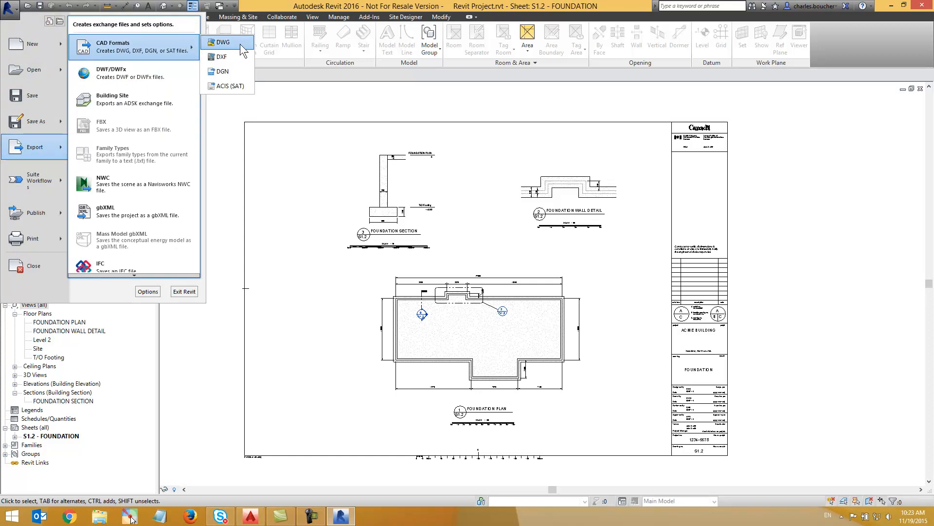
{"action": "left_click", "coordinate": [222, 42]}
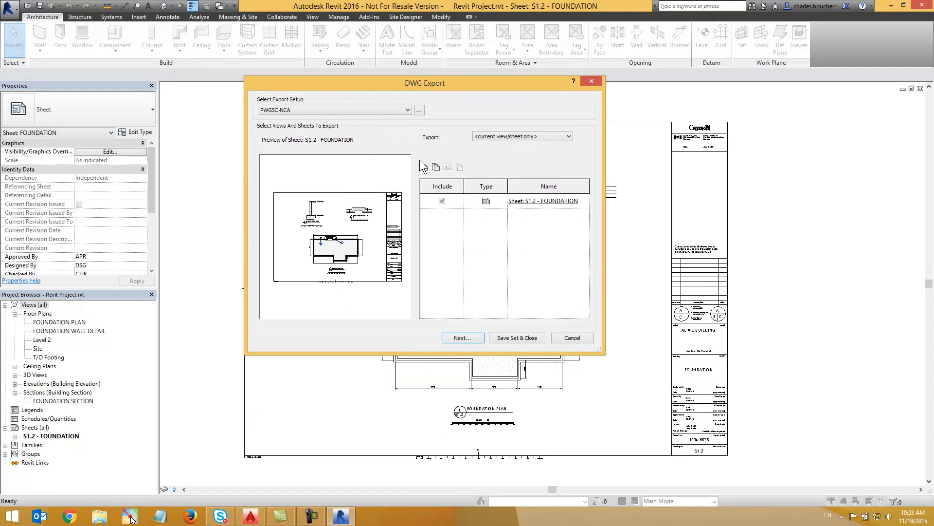
Step: Create a new DWG export setup and name it 'pwgsc-nca demo'
{"action": "left_click", "coordinate": [408, 109]}
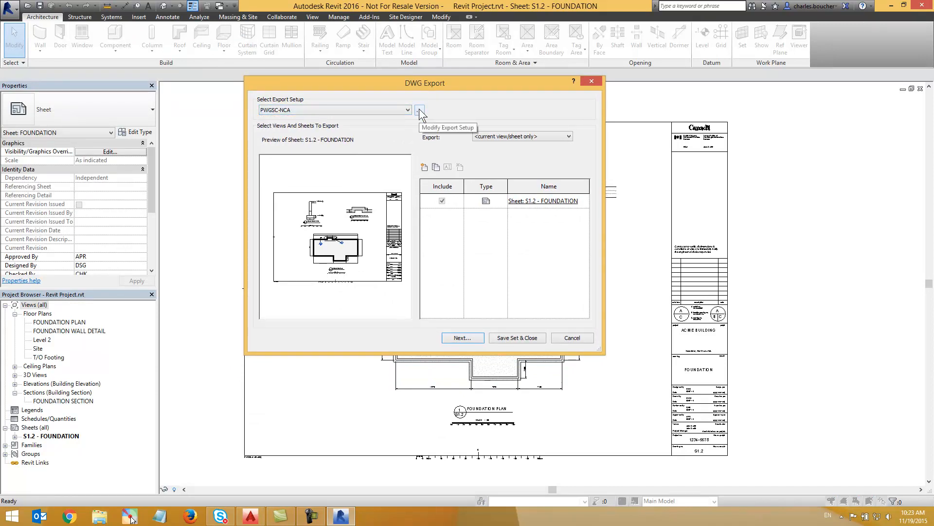
{"action": "left_click", "coordinate": [420, 109]}
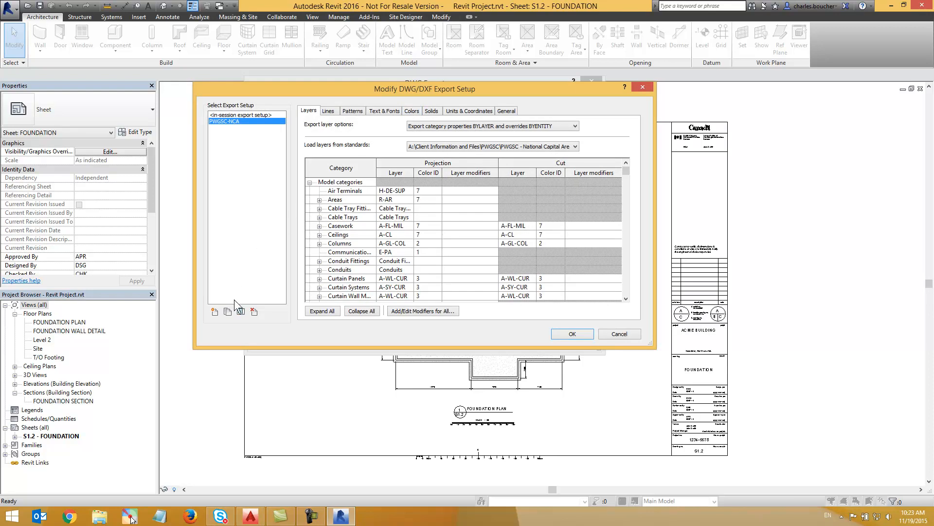
{"action": "left_click", "coordinate": [215, 312]}
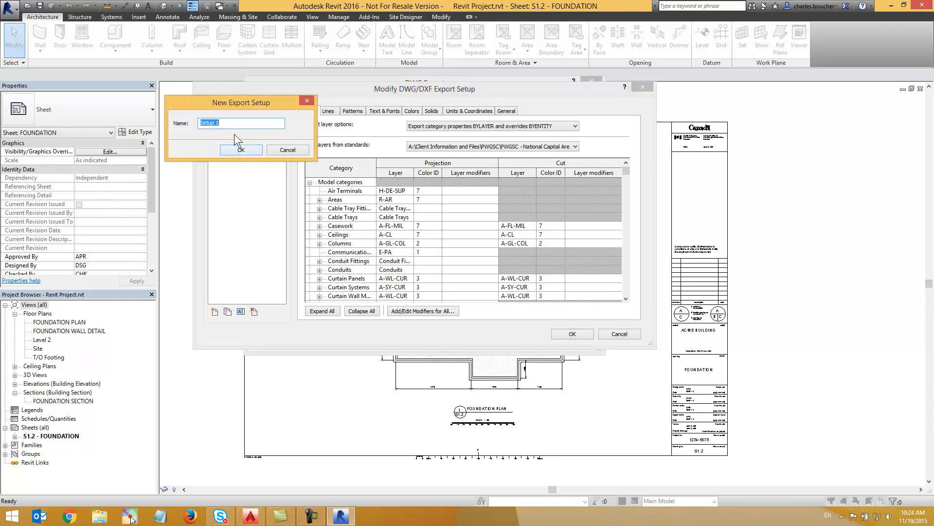
{"action": "type", "text": "pwgsc-nca"}
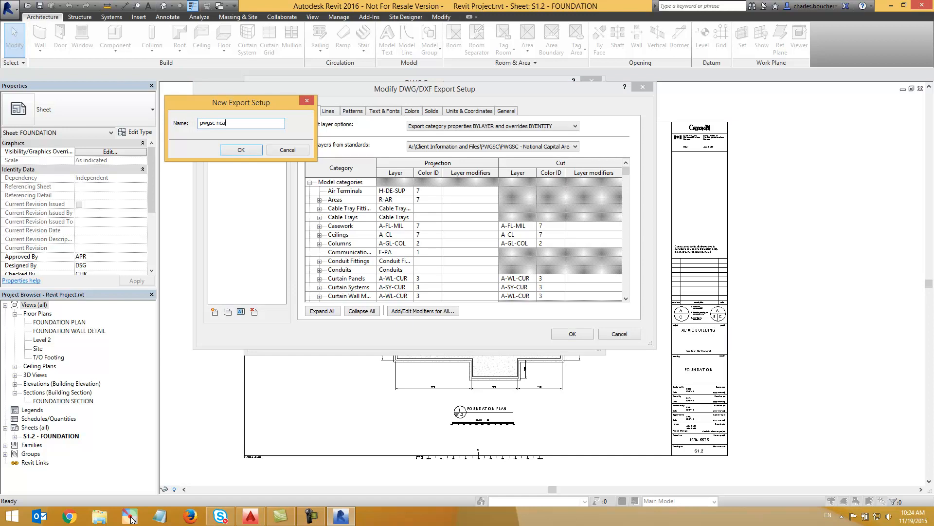
{"action": "type", "text": "demo"}
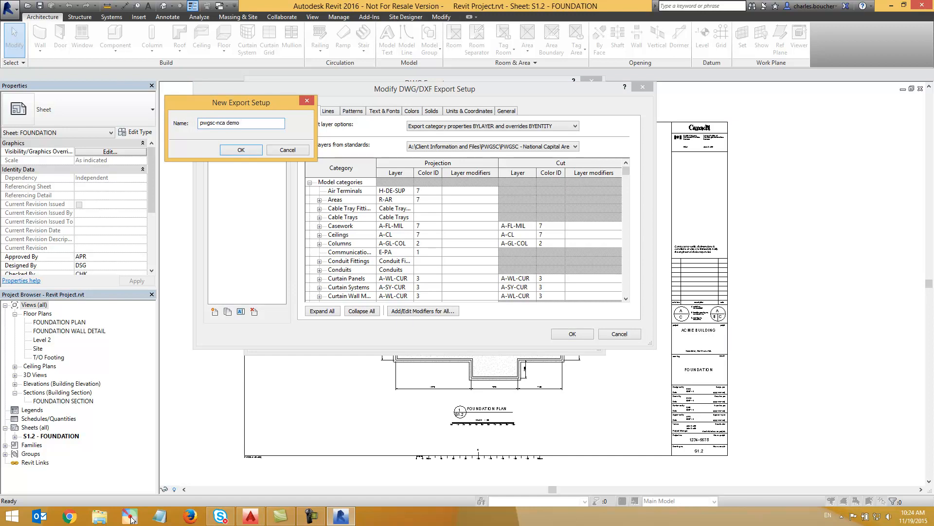
Step: Confirm the pwgsc-nca demo setup and choose to load layer settings from a file, accepting the warning
{"action": "left_click", "coordinate": [241, 150]}
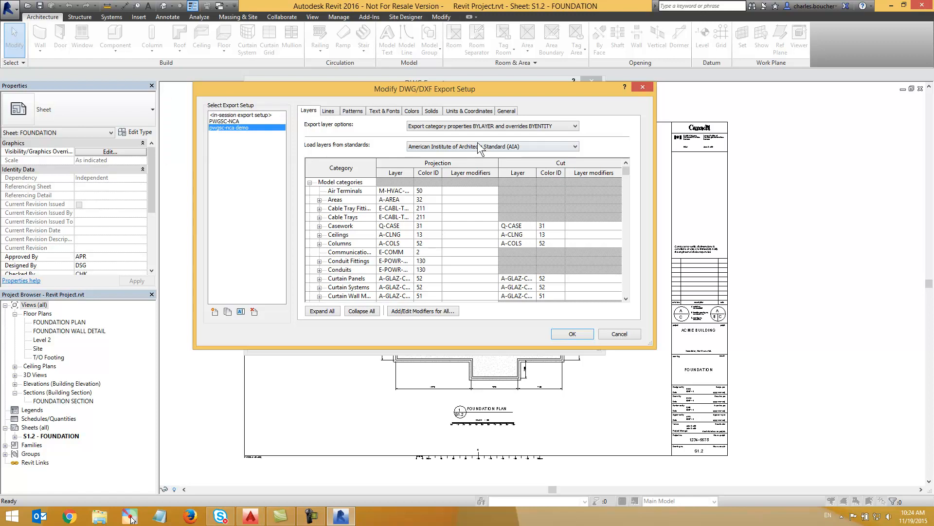
{"action": "left_click", "coordinate": [570, 146]}
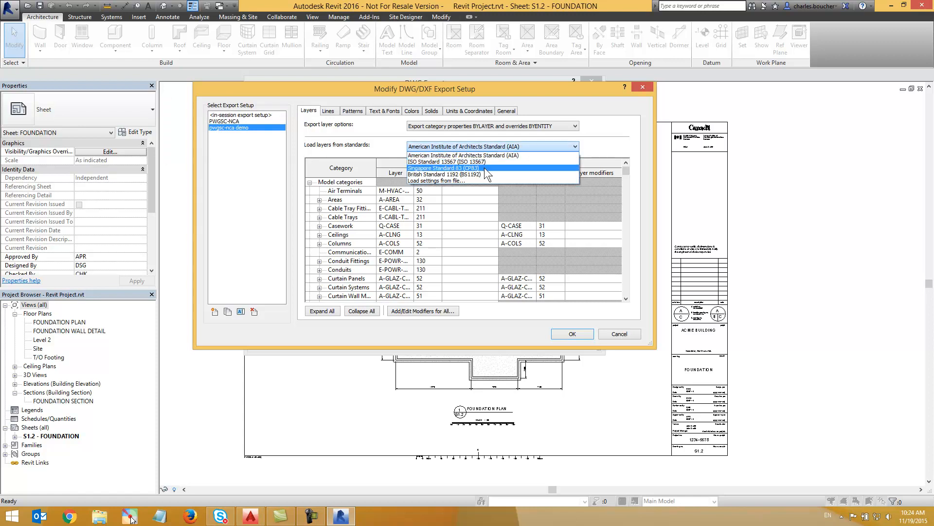
{"action": "left_click", "coordinate": [440, 181]}
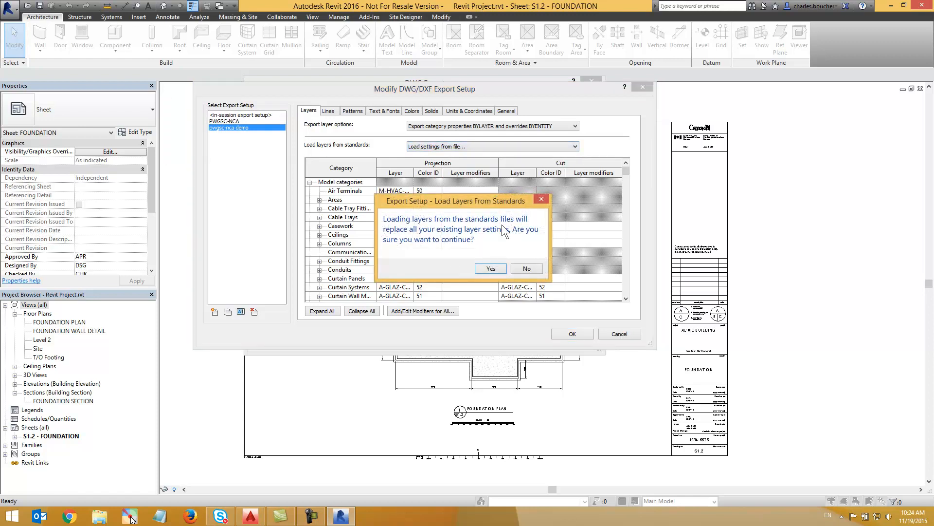
{"action": "left_click", "coordinate": [490, 269]}
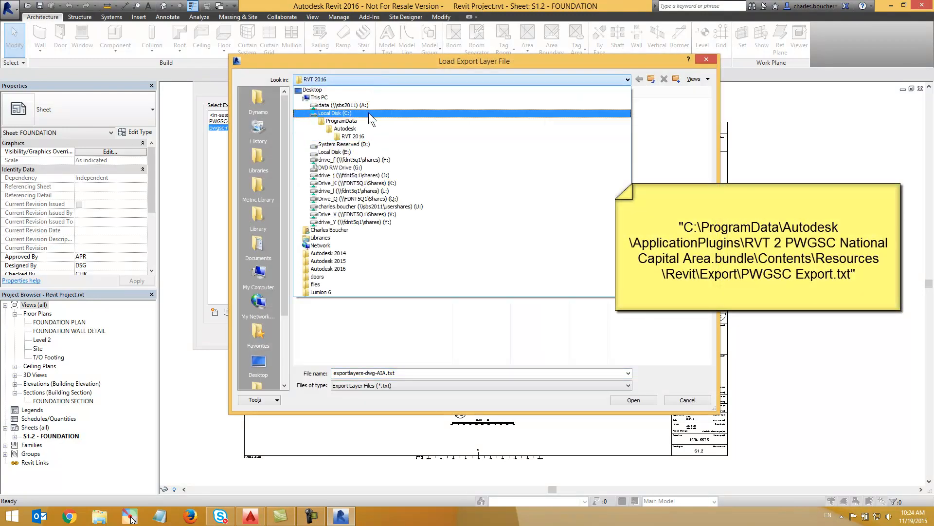
Step: Browse from C: into the PWGSC bundle's Export folder and select PWGSC Export.txt
{"action": "double_click", "coordinate": [332, 114]}
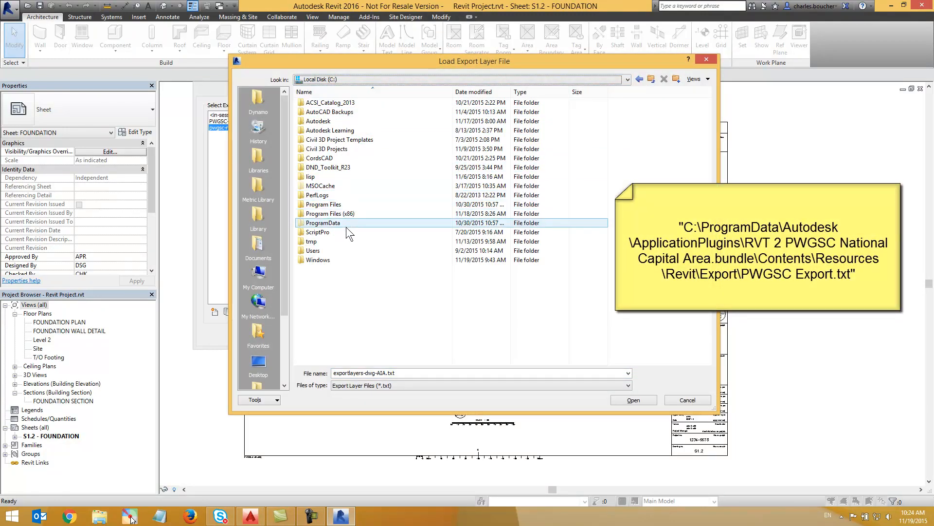
{"action": "double_click", "coordinate": [325, 223]}
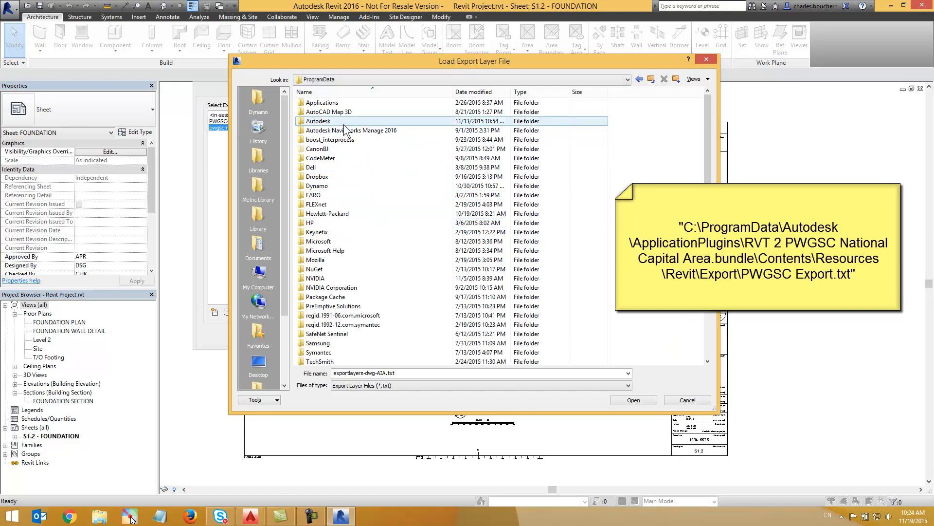
{"action": "double_click", "coordinate": [318, 121]}
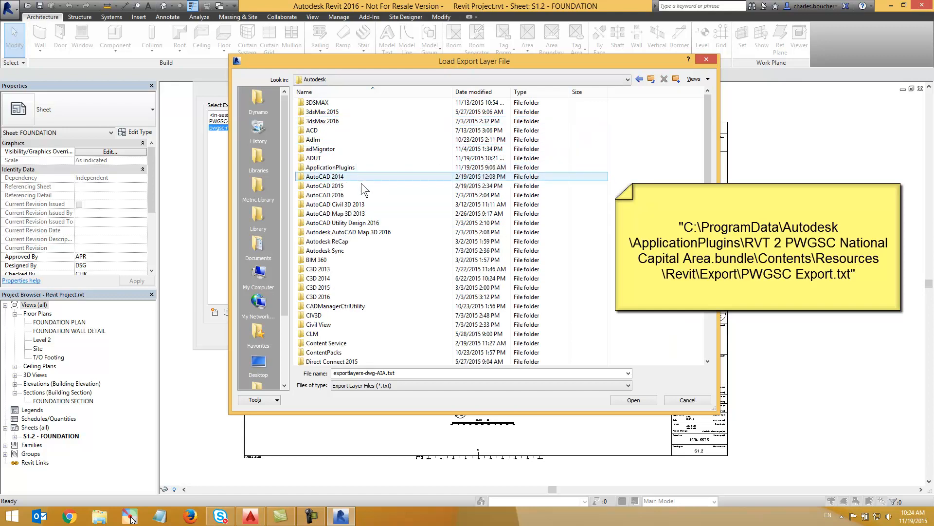
{"action": "left_click", "coordinate": [313, 158]}
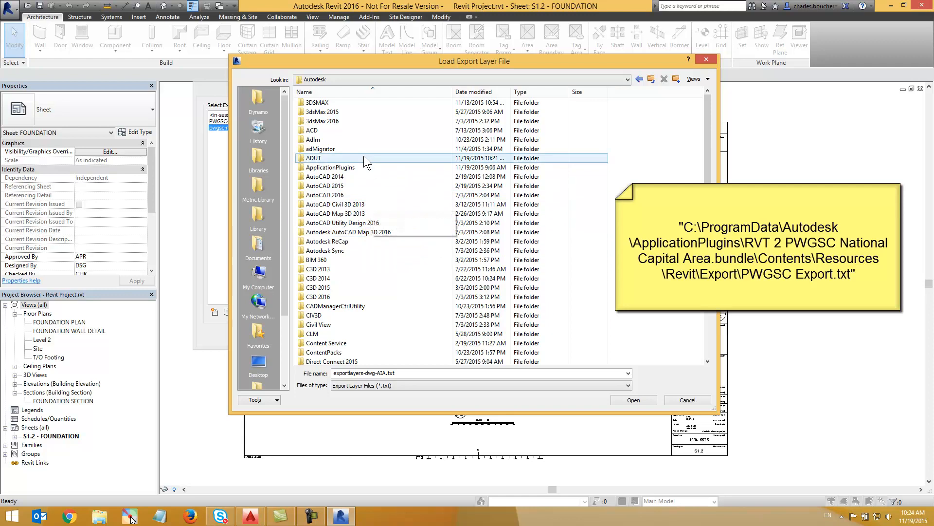
{"action": "double_click", "coordinate": [330, 167]}
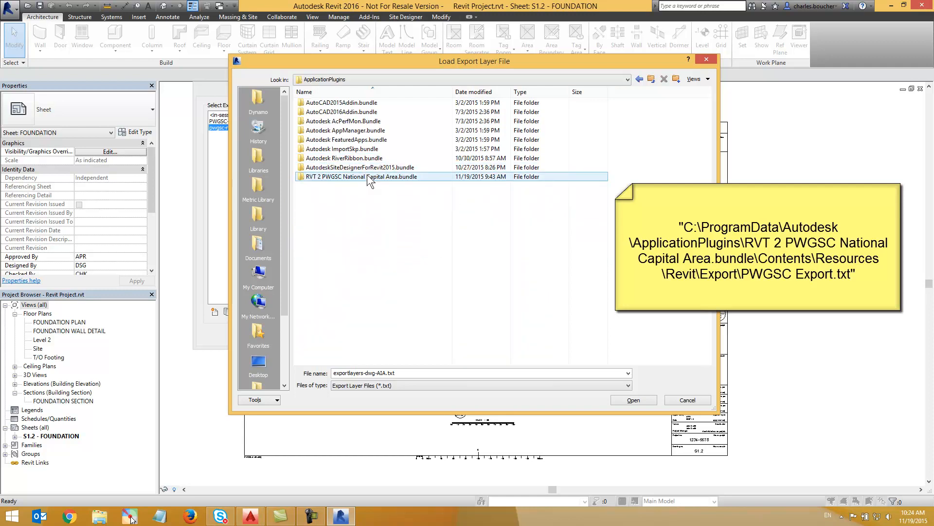
{"action": "double_click", "coordinate": [360, 176]}
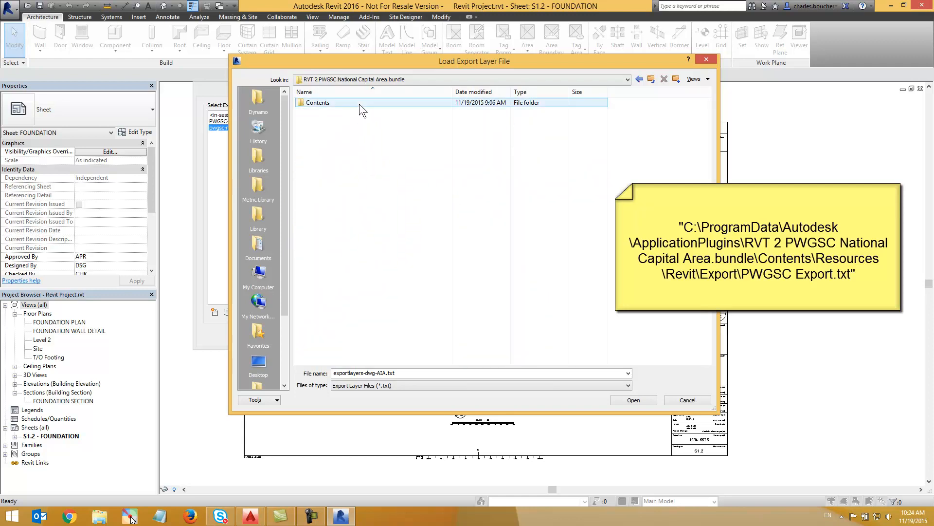
{"action": "double_click", "coordinate": [319, 102]}
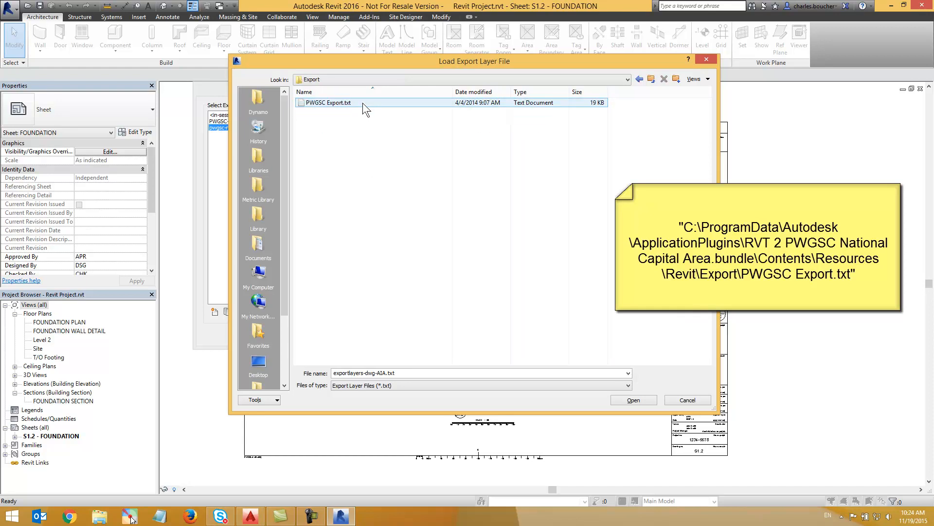
{"action": "left_click", "coordinate": [325, 103]}
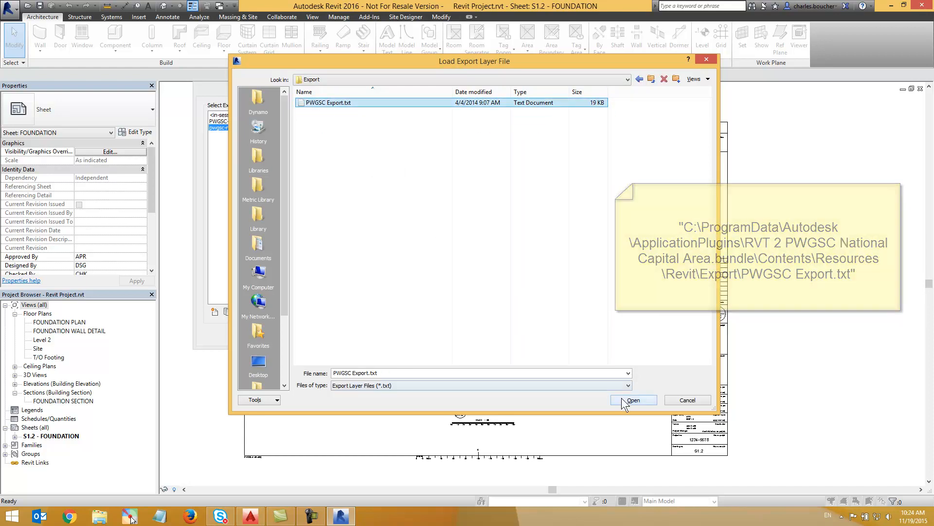
Step: Load PWGSC Export.txt into the pwgsc-nca demo setup and confirm the setup changes
{"action": "left_click", "coordinate": [633, 400]}
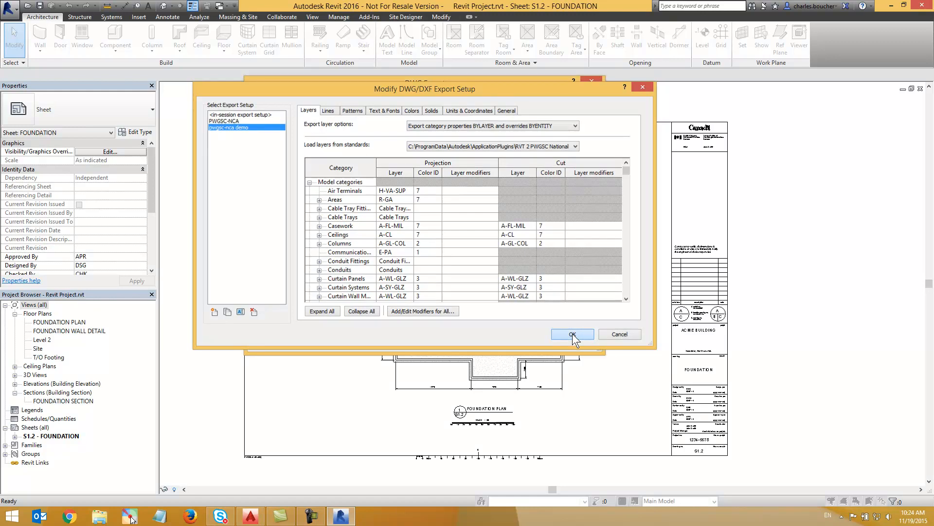
{"action": "left_click", "coordinate": [571, 334]}
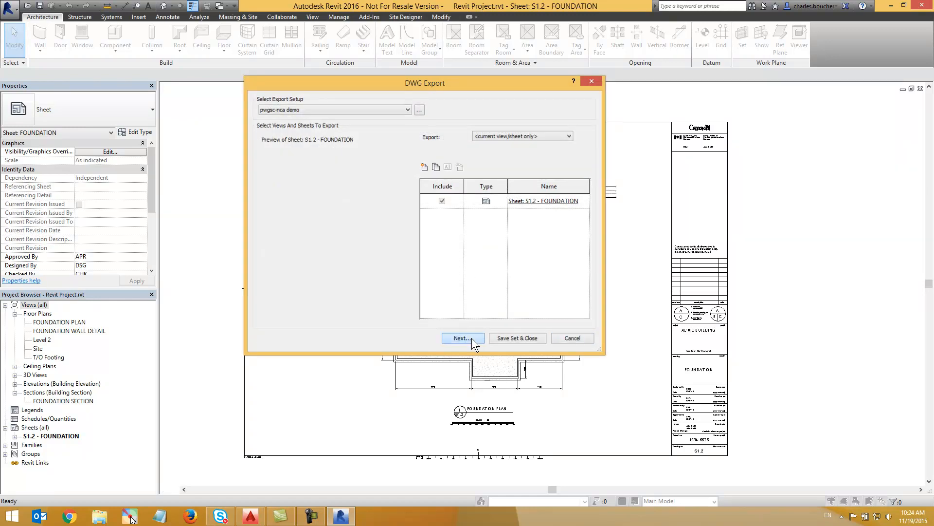
Step: Export sheet S1.2 as DWG to the Desktop with external-reference export of views disabled
{"action": "left_click", "coordinate": [462, 337]}
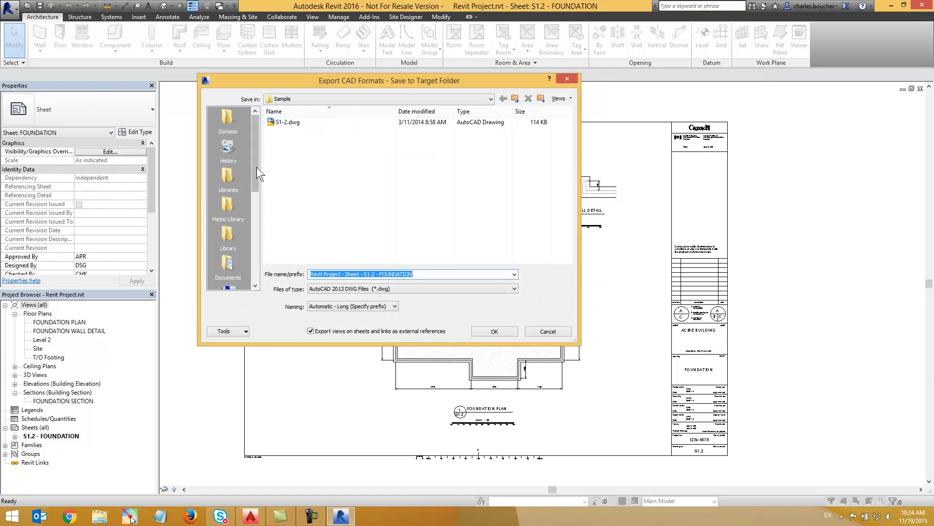
{"action": "scroll", "scroll_direction": "down", "scroll_amount": 3}
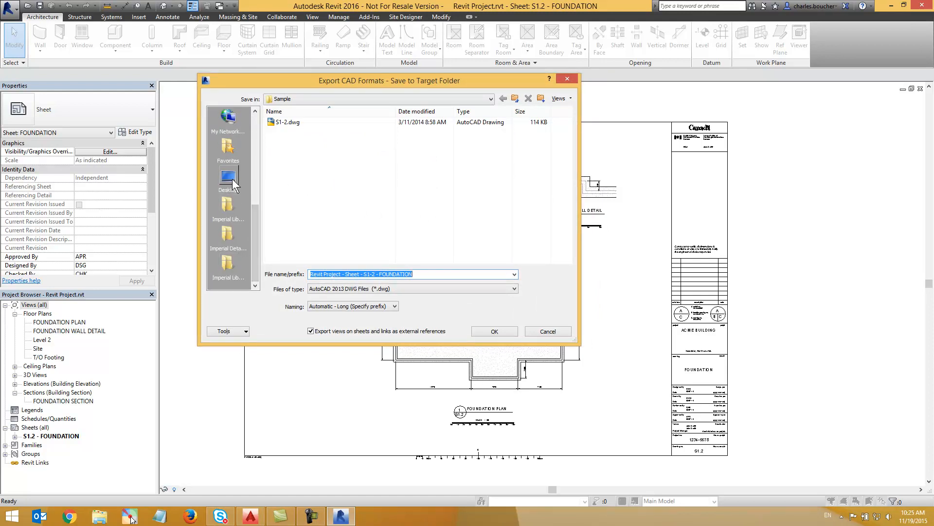
{"action": "left_click", "coordinate": [228, 177]}
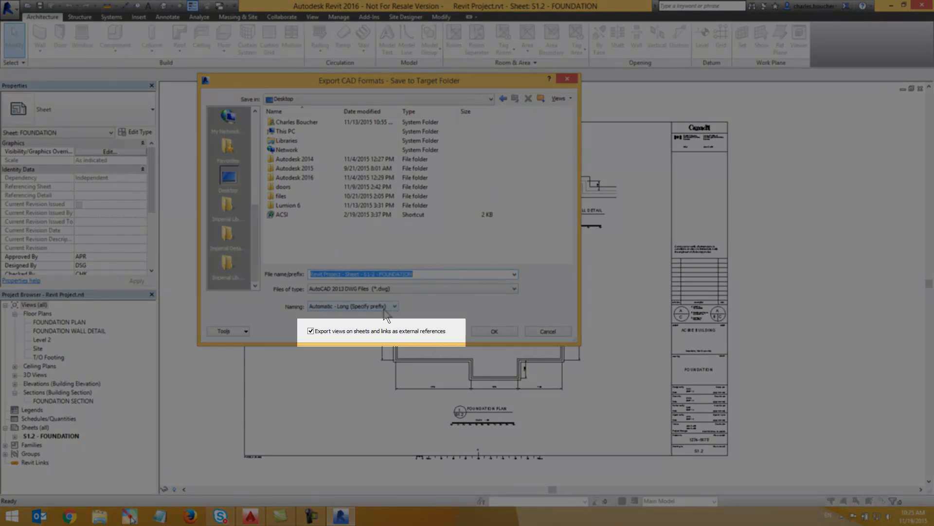
{"action": "left_click", "coordinate": [311, 331]}
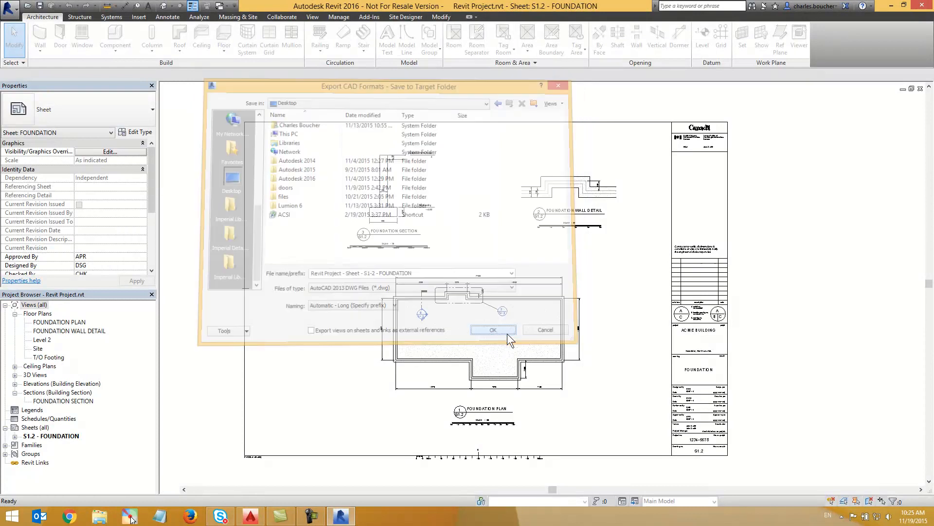
{"action": "left_click", "coordinate": [493, 329]}
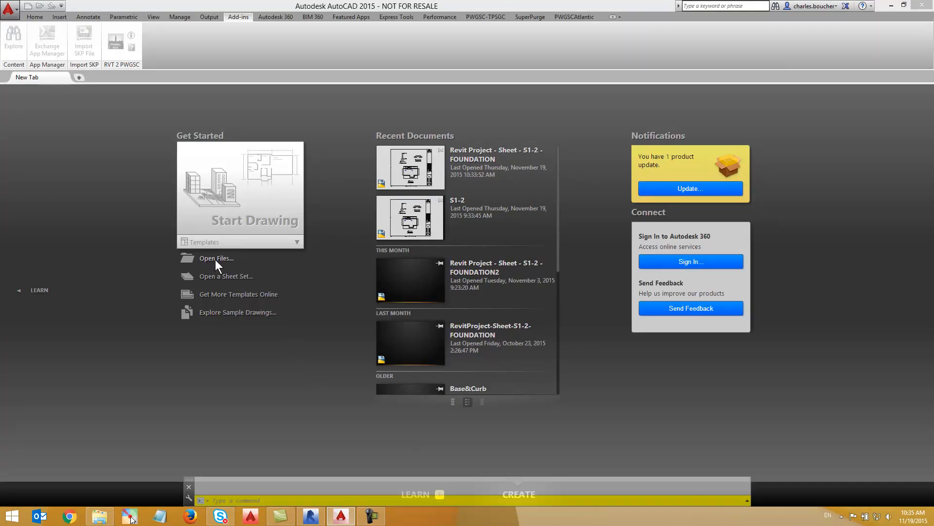
Step: Open Revit Project - Sheet - S1-2 - FOUNDATION.dwg via Open Files on the Start tab
{"action": "left_click", "coordinate": [410, 166]}
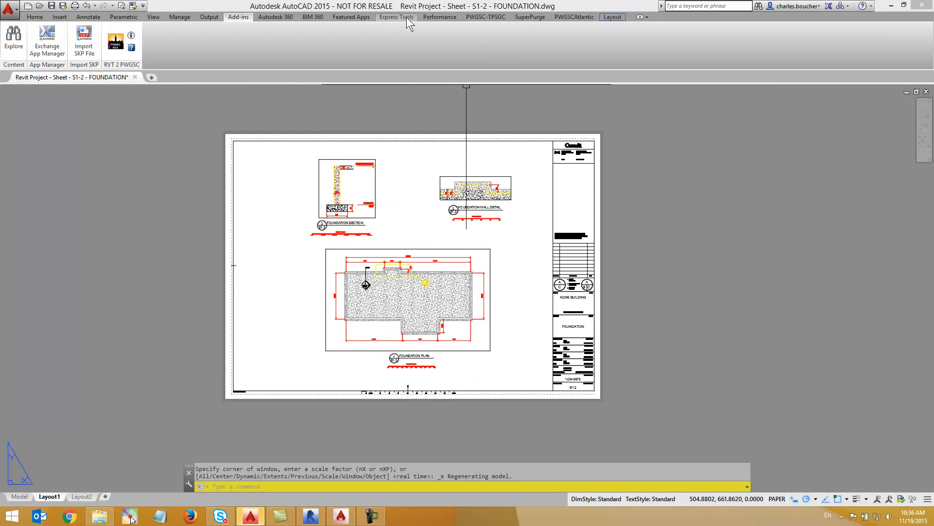
{"action": "left_click", "coordinate": [486, 16]}
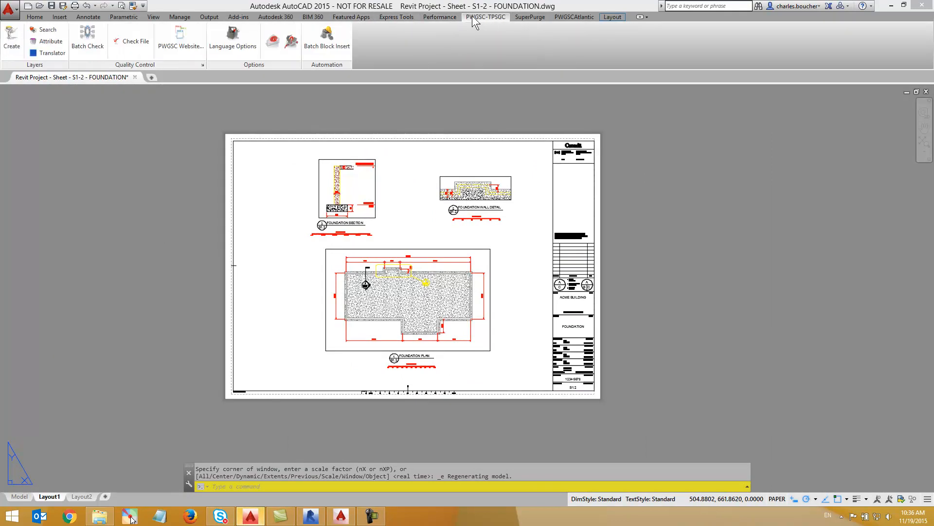
{"action": "mouse_move", "coordinate": [194, 55]}
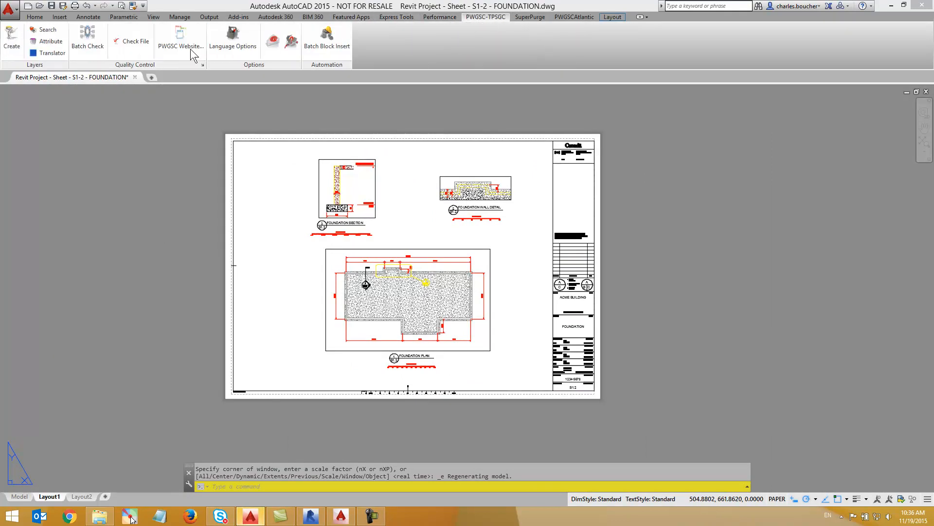
{"action": "left_click", "coordinate": [136, 41]}
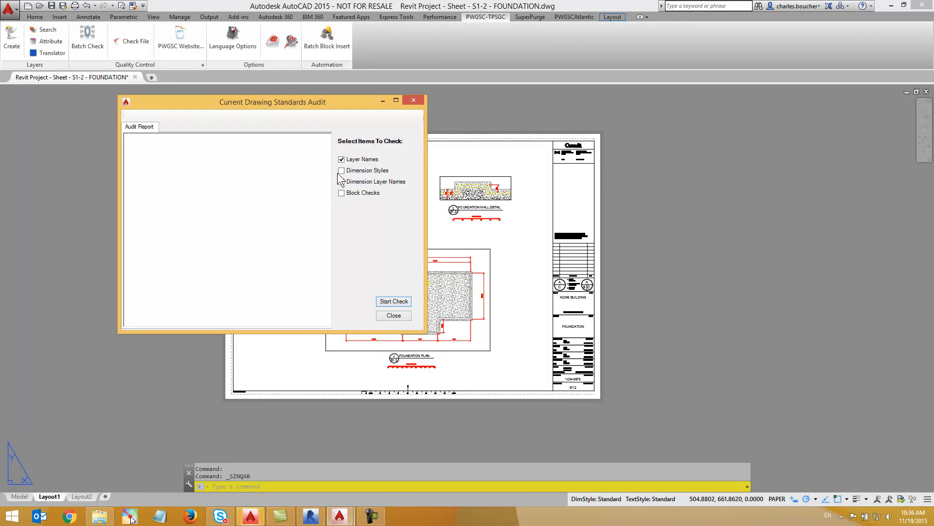
{"action": "left_click", "coordinate": [392, 301]}
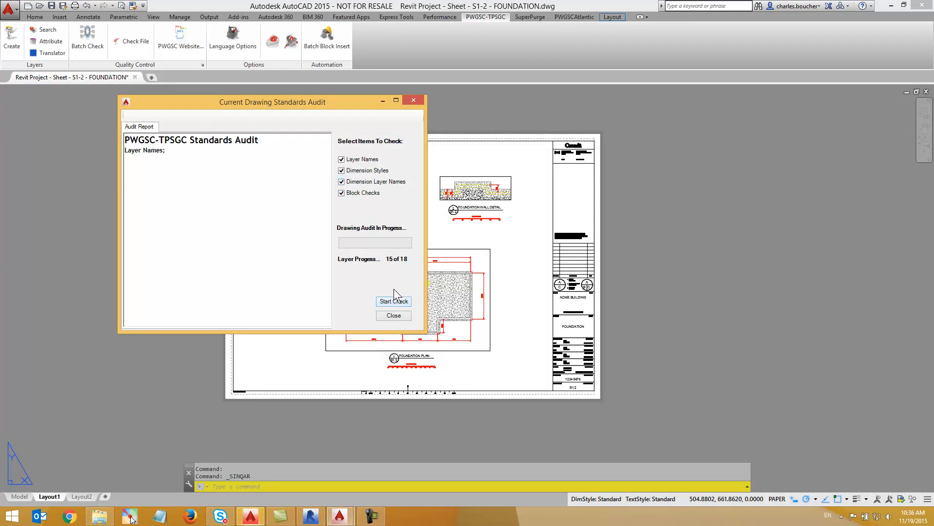
{"action": "left_click", "coordinate": [393, 301]}
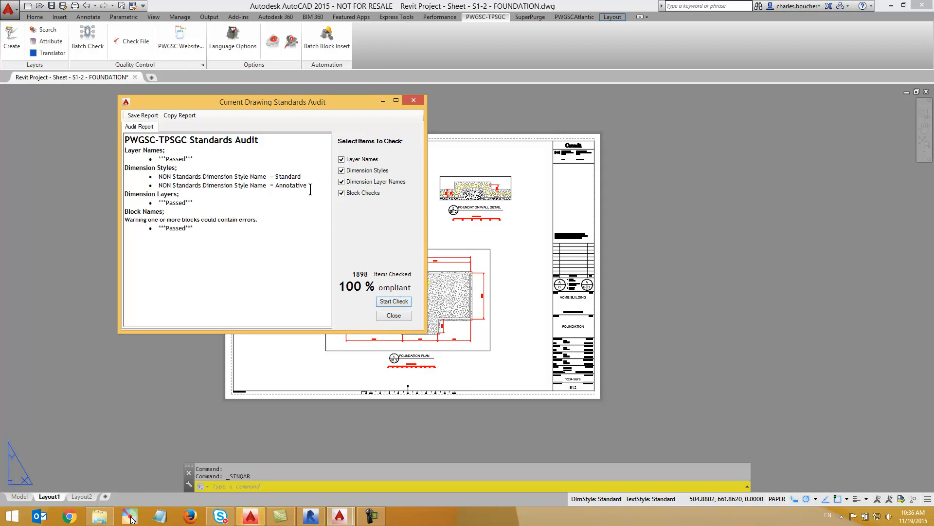
{"action": "mouse_move", "coordinate": [393, 315]}
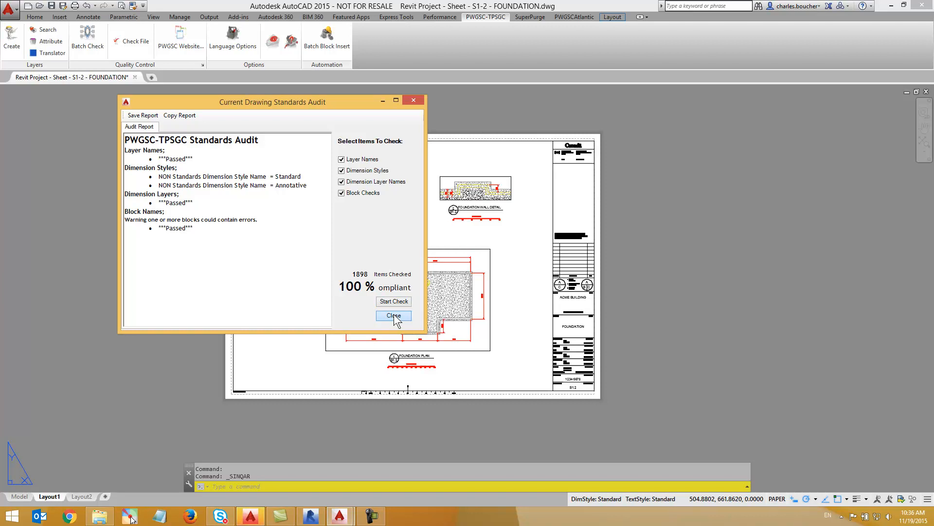
{"action": "left_click", "coordinate": [393, 315]}
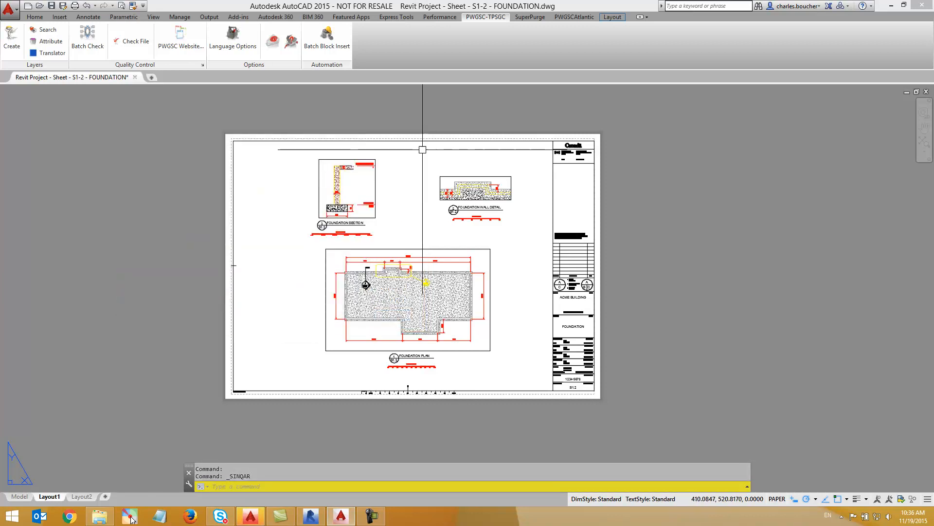
Step: Run the RVT 2 PWGSC National Capital Area add-in on the FOUNDATION drawing and let it save
{"action": "left_click", "coordinate": [238, 17]}
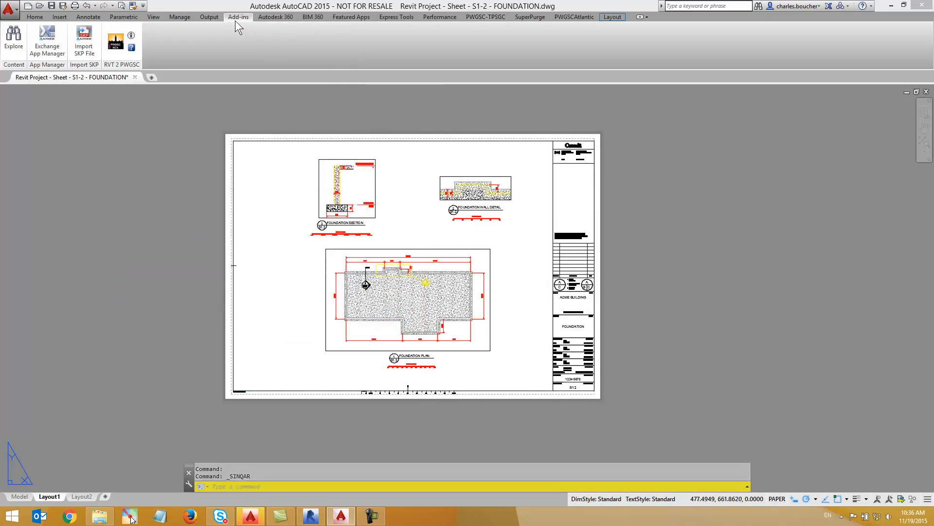
{"action": "mouse_move", "coordinate": [115, 42]}
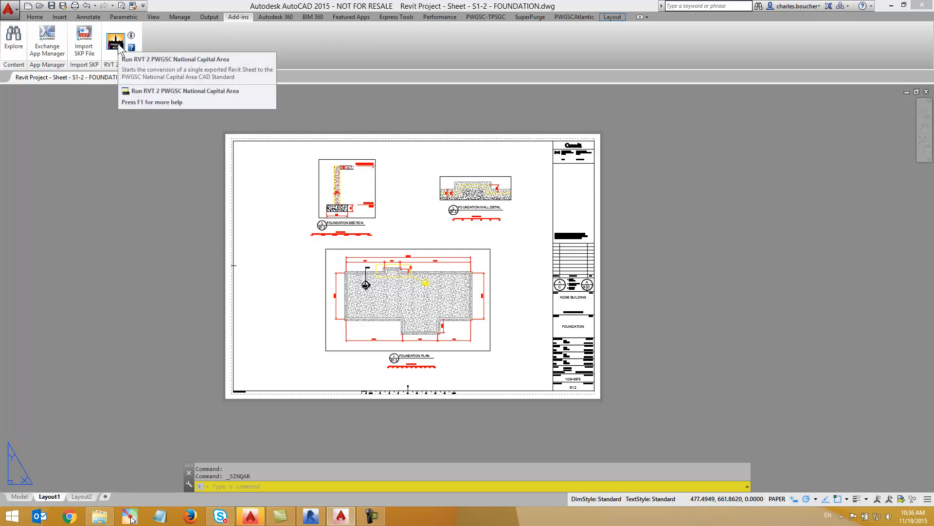
{"action": "left_click", "coordinate": [116, 41]}
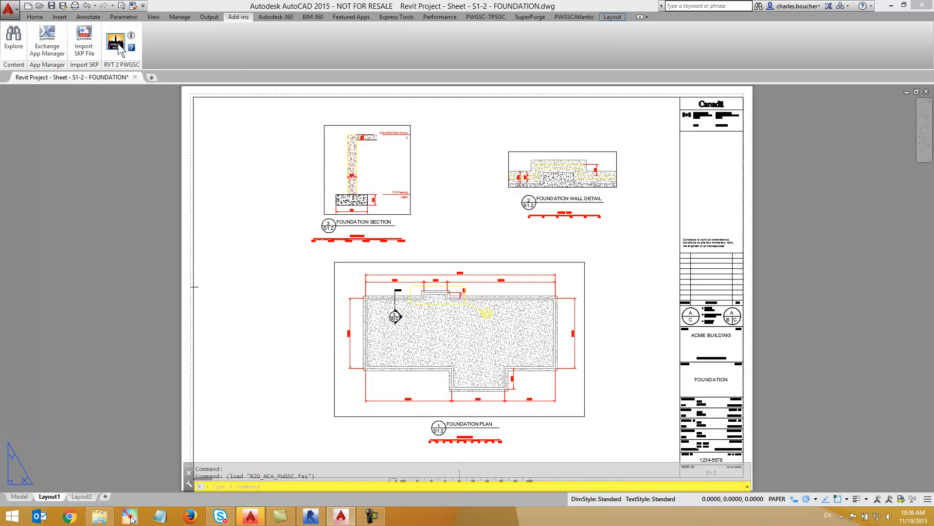
{"action": "left_click", "coordinate": [116, 43]}
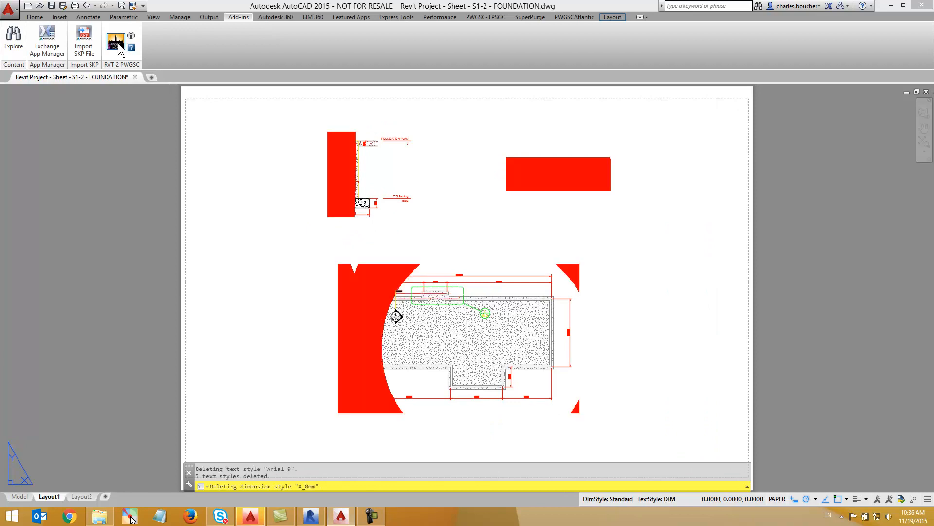
{"action": "left_click", "coordinate": [115, 41]}
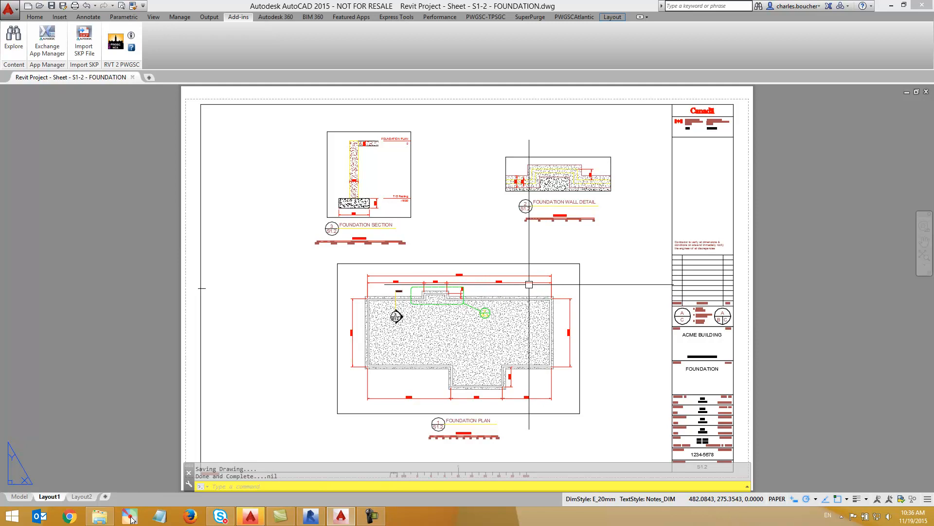
{"action": "mouse_move", "coordinate": [514, 253]}
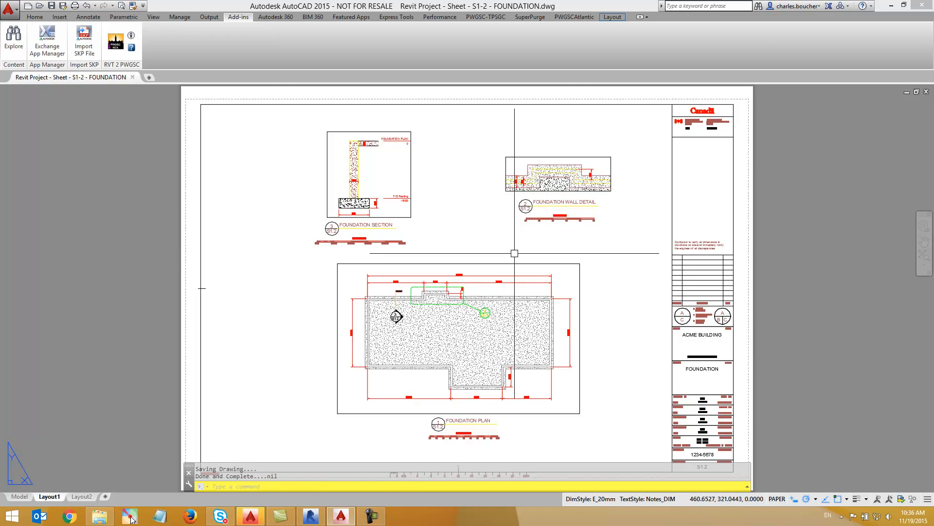
Step: Run the PWGSC-TPSGC Check File audit, confirming 1815 items checked at 100% compliance
{"action": "left_click", "coordinate": [486, 16]}
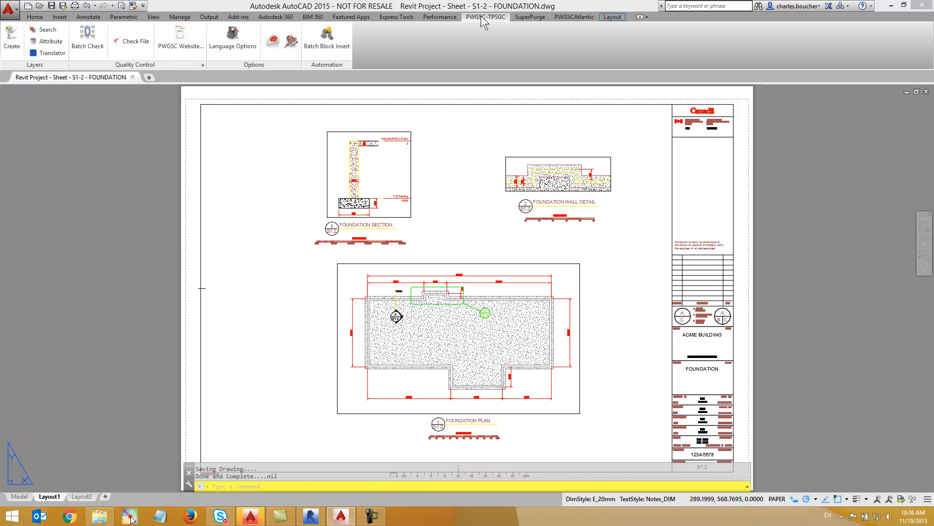
{"action": "mouse_move", "coordinate": [180, 40]}
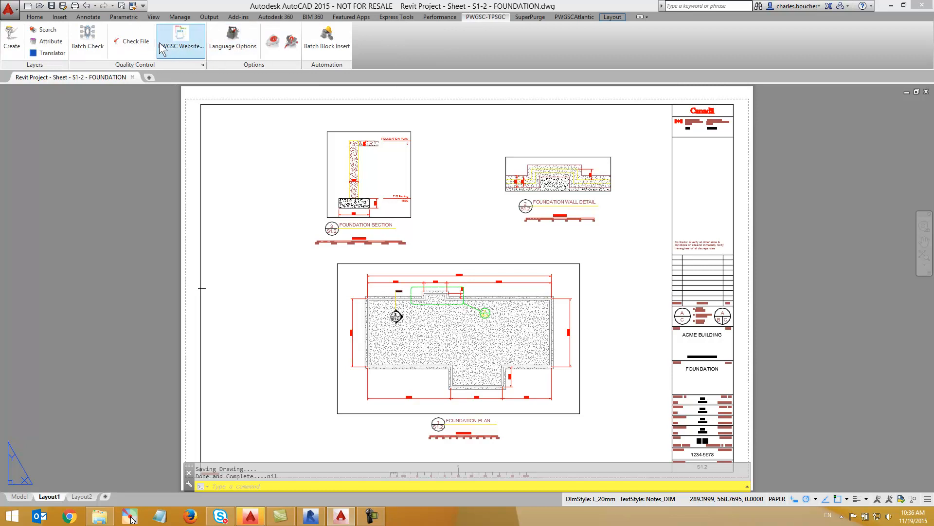
{"action": "left_click", "coordinate": [134, 41]}
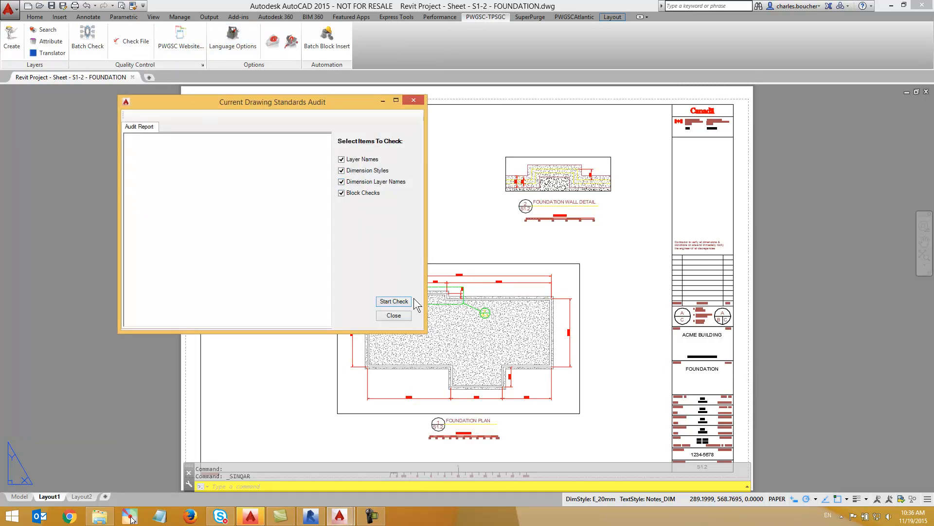
{"action": "left_click", "coordinate": [393, 301]}
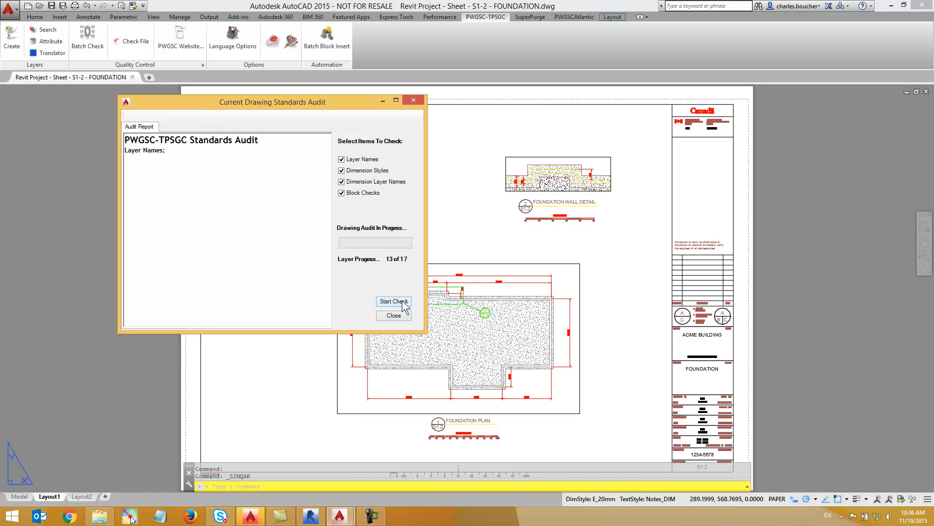
{"action": "left_click", "coordinate": [393, 301]}
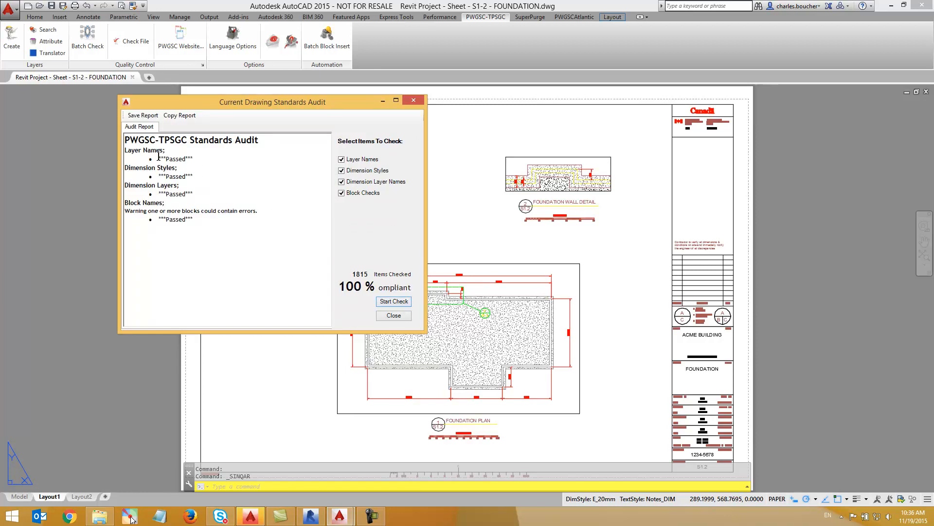